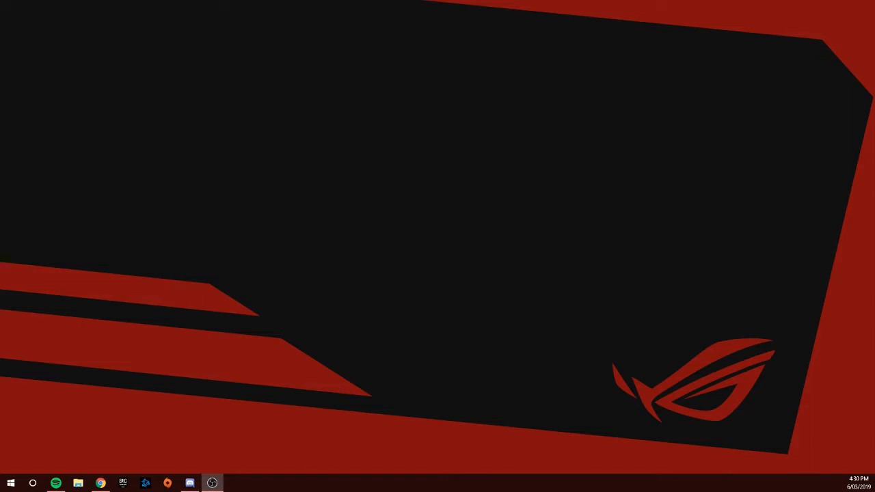
After briefly opening the browser, open File Explorer and This PC's context menu for Properties.
{"action": "left_click", "coordinate": [100, 483]}
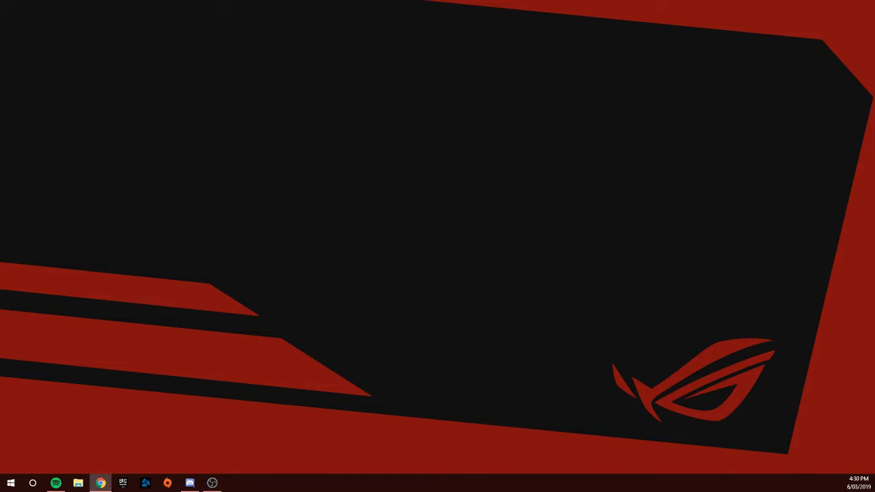
{"action": "left_click", "coordinate": [101, 483]}
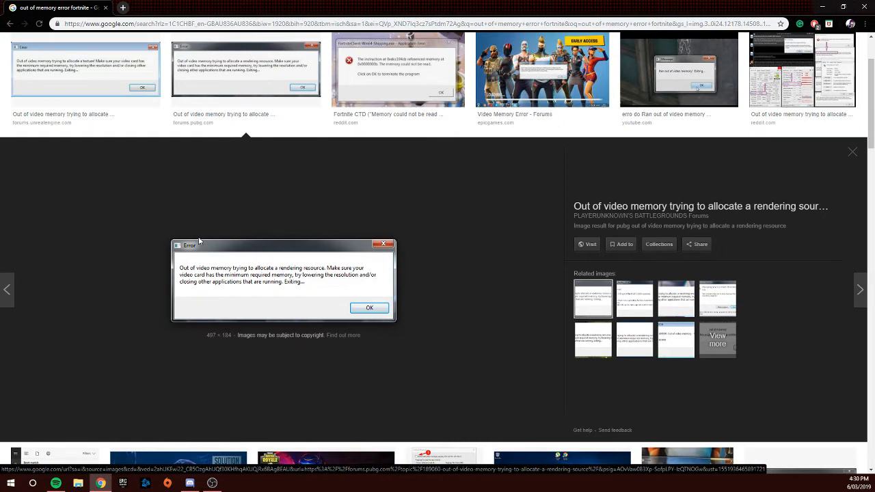
{"action": "mouse_move", "coordinate": [386, 115]}
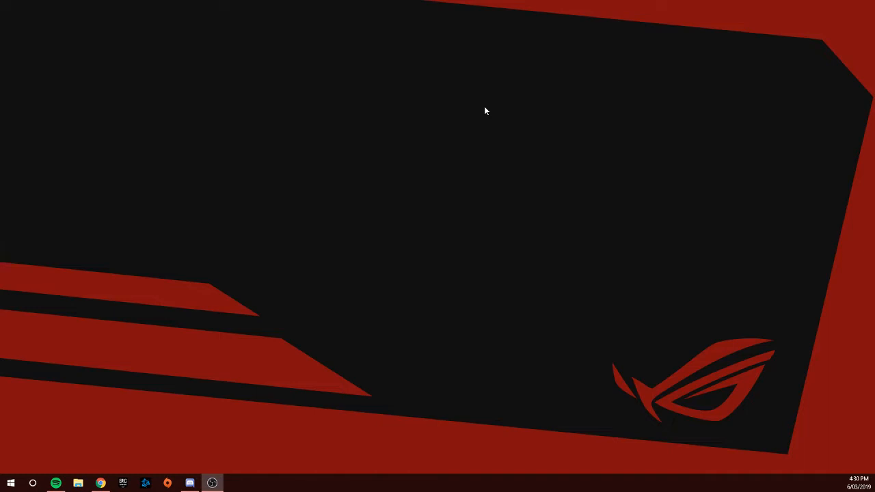
{"action": "mouse_move", "coordinate": [299, 255]}
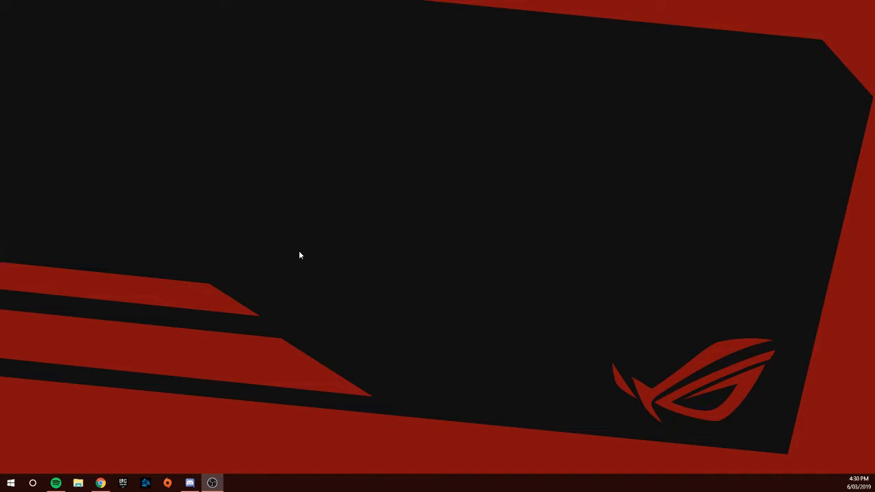
{"action": "mouse_move", "coordinate": [257, 304]}
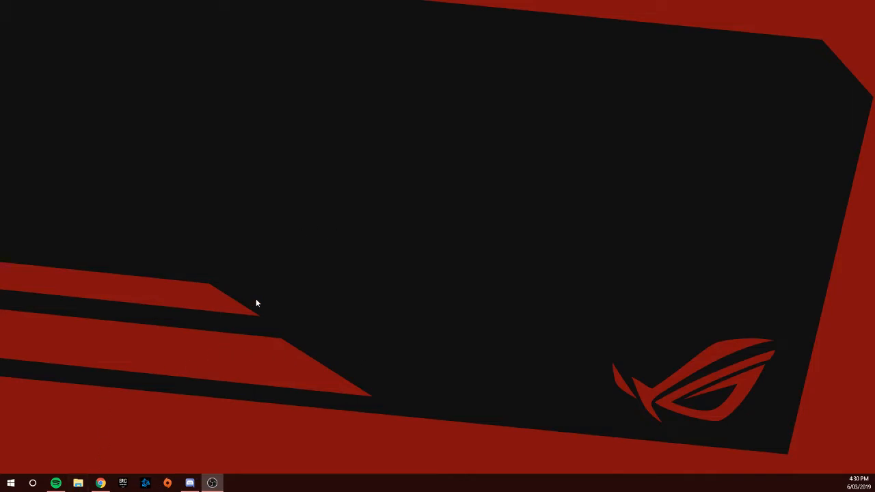
{"action": "left_click", "coordinate": [78, 483]}
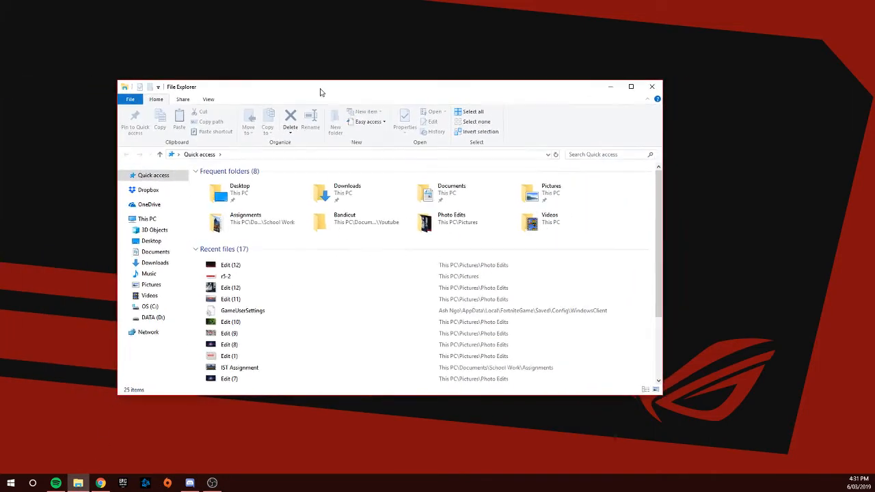
{"action": "right_click", "coordinate": [147, 218]}
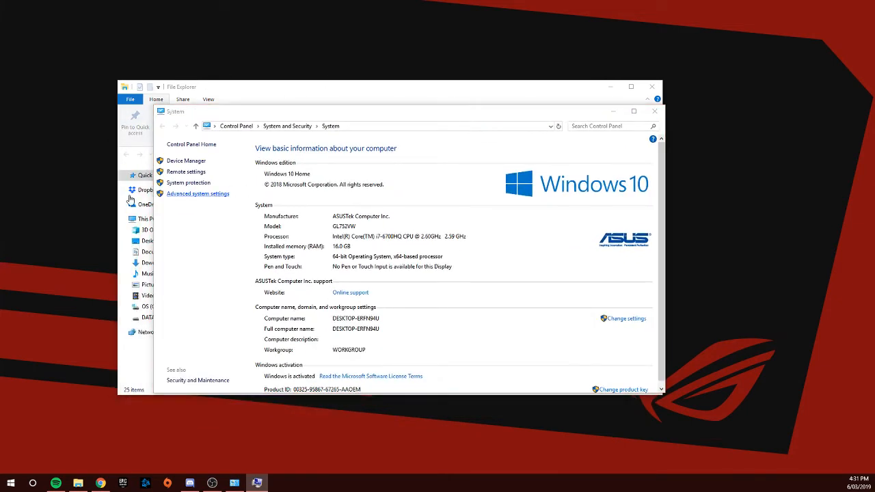
Open Advanced system settings, then Performance Options' Advanced tab showing the 24000 MB paging total.
{"action": "left_click", "coordinate": [198, 194]}
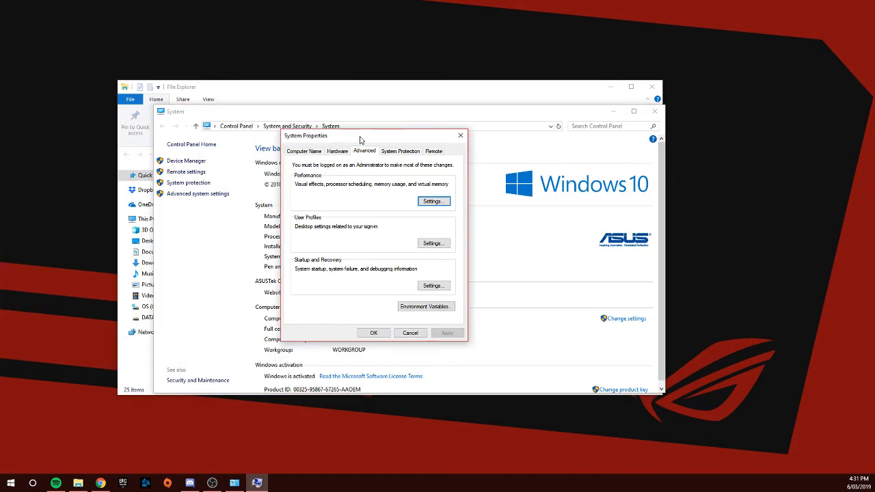
{"action": "left_click", "coordinate": [303, 151]}
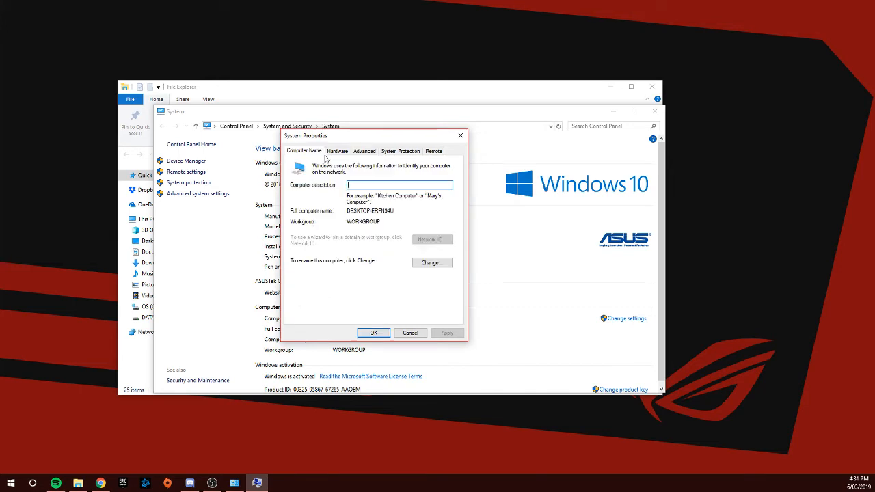
{"action": "left_click", "coordinate": [365, 151]}
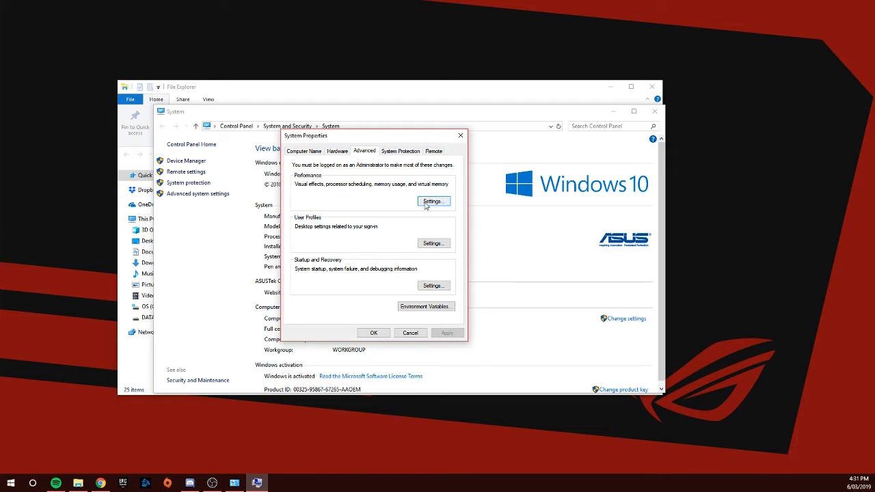
{"action": "left_click", "coordinate": [433, 201]}
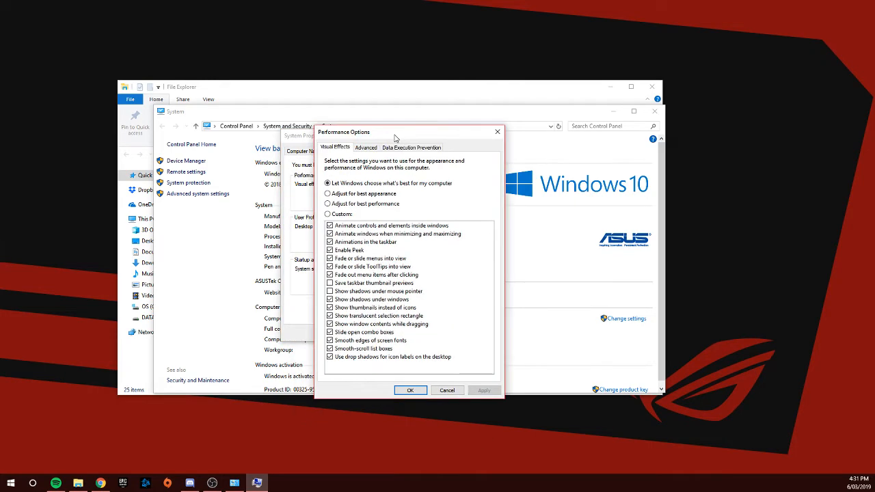
{"action": "left_click", "coordinate": [366, 147]}
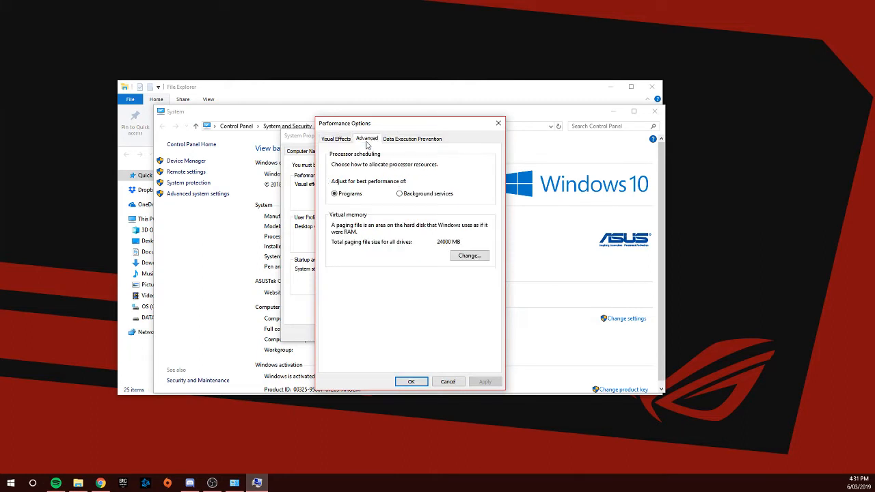
{"action": "mouse_move", "coordinate": [393, 247]}
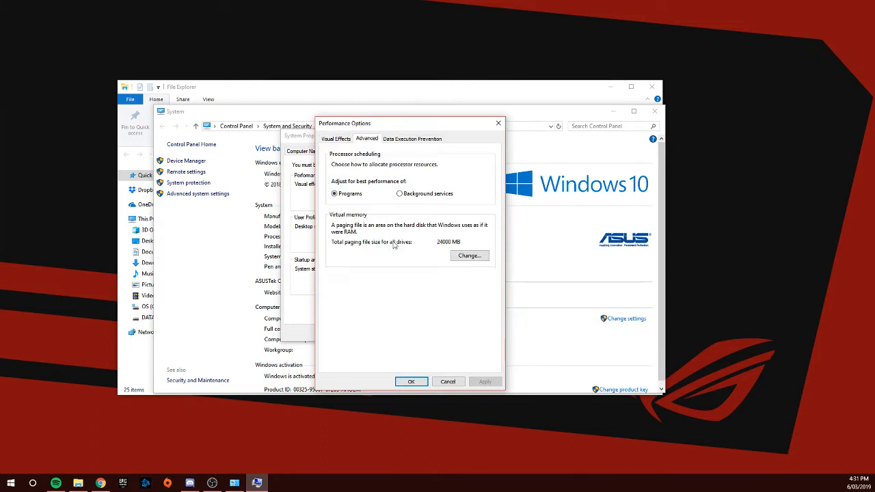
Open Virtual Memory, turn off automatic paging file management and choose Custom size.
{"action": "left_click", "coordinate": [469, 255]}
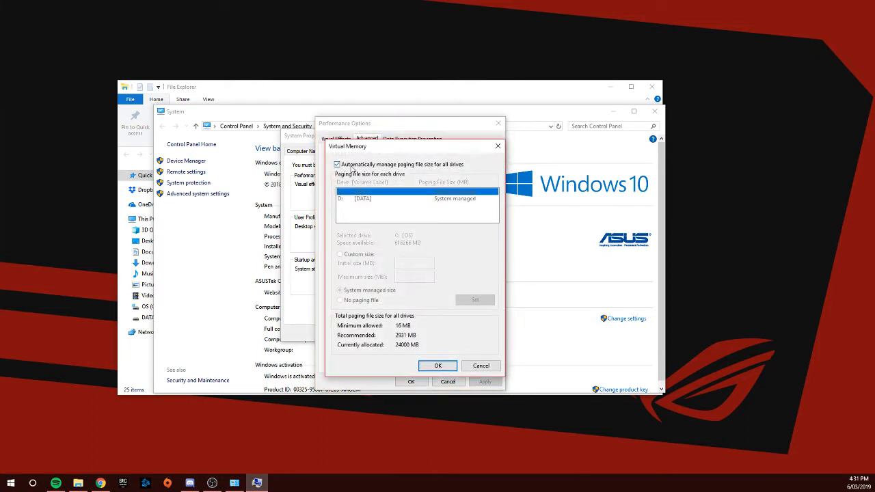
{"action": "left_click", "coordinate": [336, 164]}
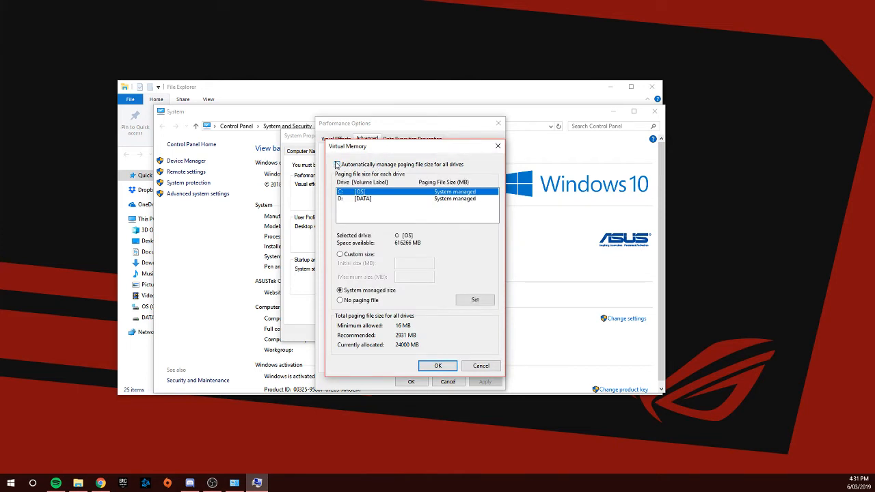
{"action": "left_click", "coordinate": [336, 164]}
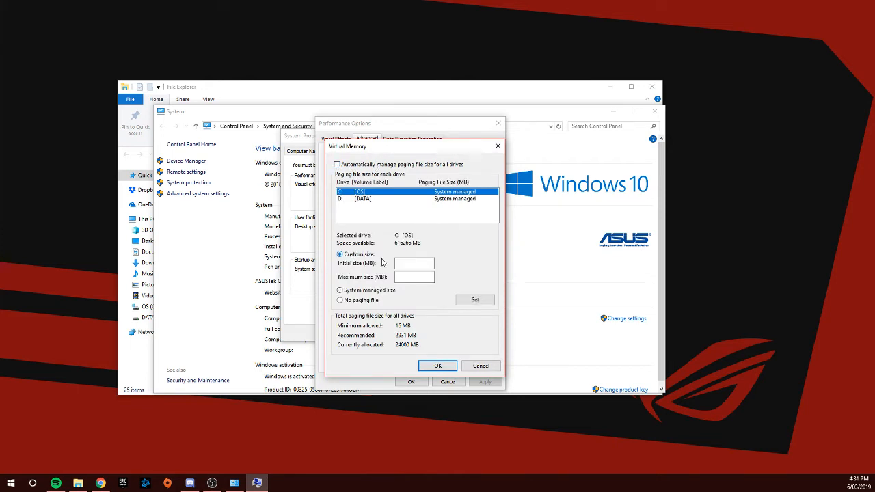
Set C: paging file to initial 12000 MB and maximum 30000 MB, and confirm.
{"action": "left_click", "coordinate": [414, 263]}
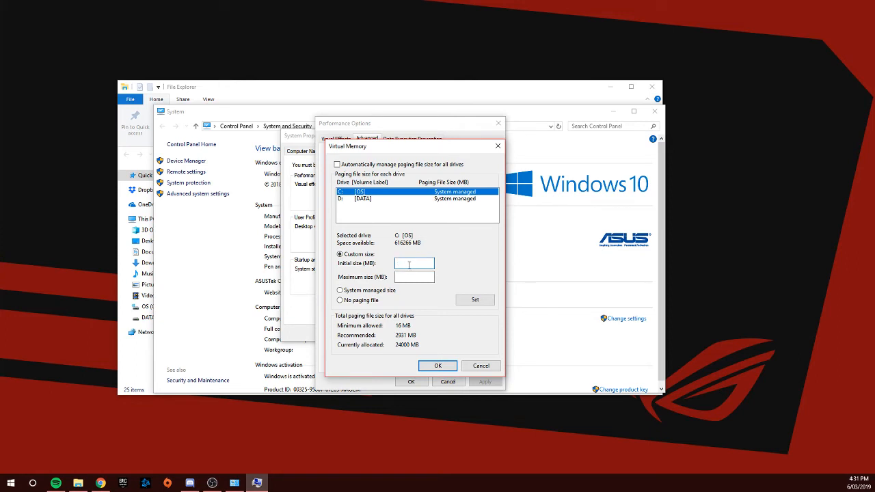
{"action": "type", "text": "12000"}
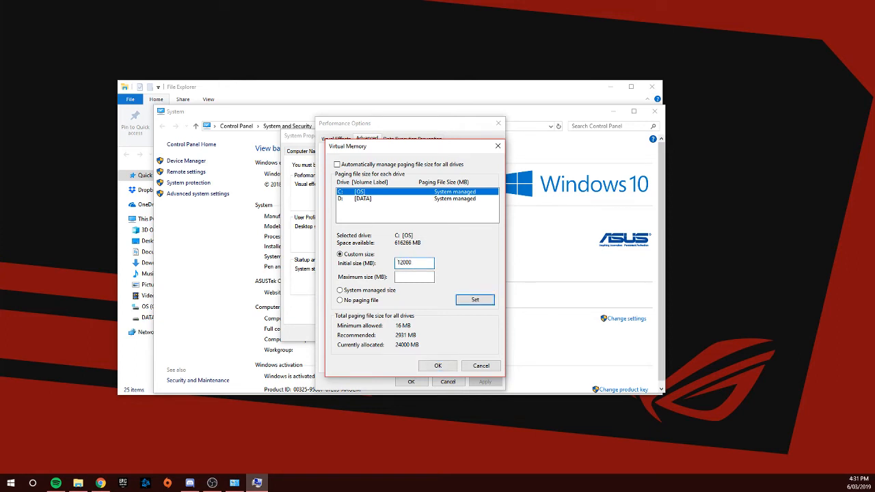
{"action": "left_click", "coordinate": [413, 277]}
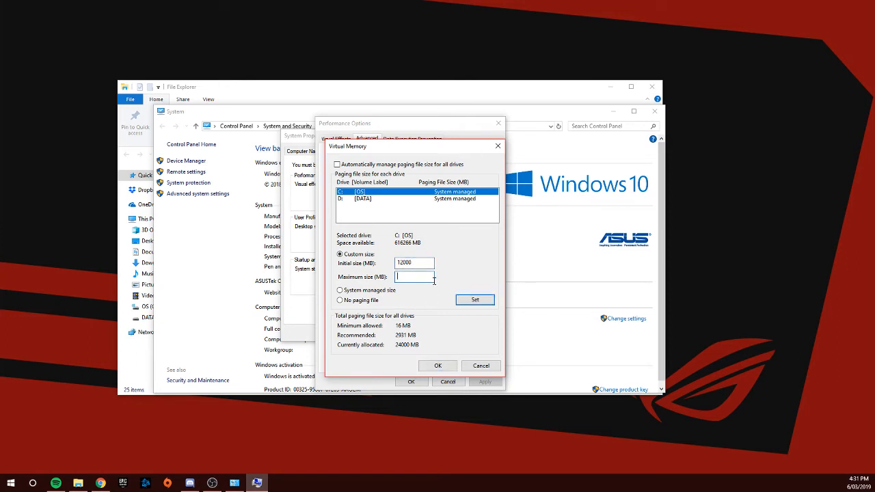
{"action": "type", "text": "30000"}
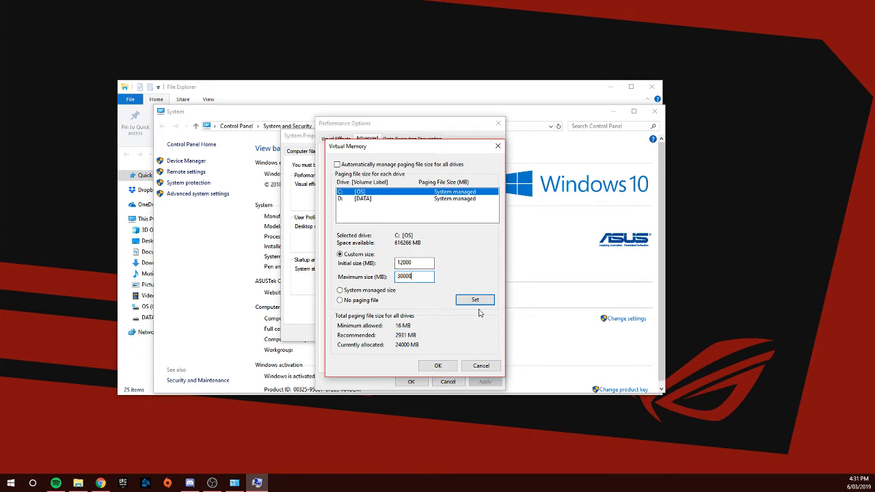
{"action": "left_click", "coordinate": [474, 299]}
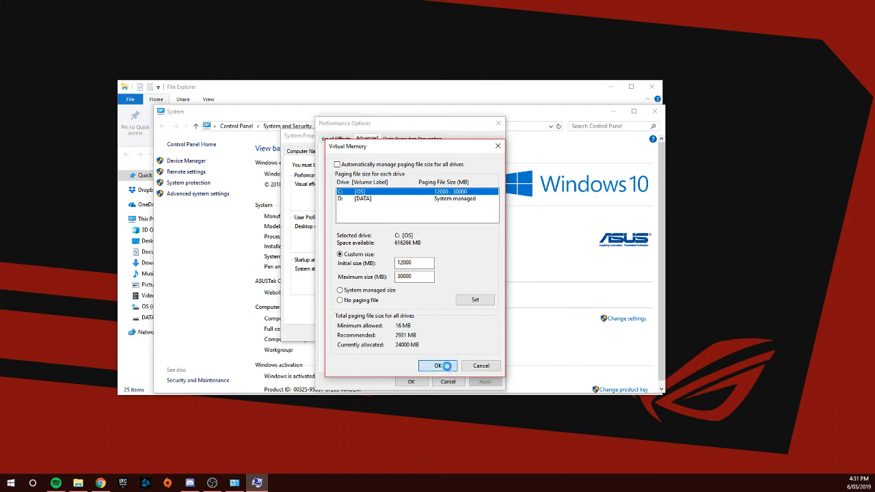
{"action": "left_click", "coordinate": [437, 365]}
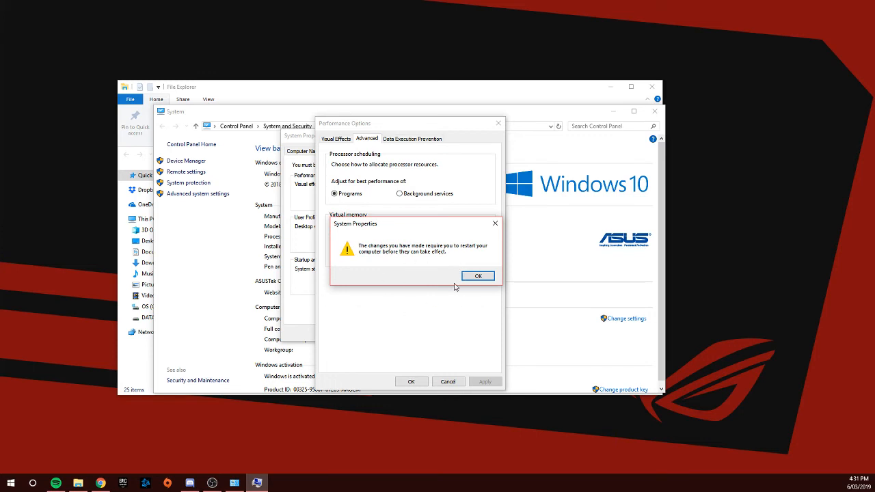
Dismiss the restart-required notice and close the System Properties dialog.
{"action": "left_click", "coordinate": [477, 275]}
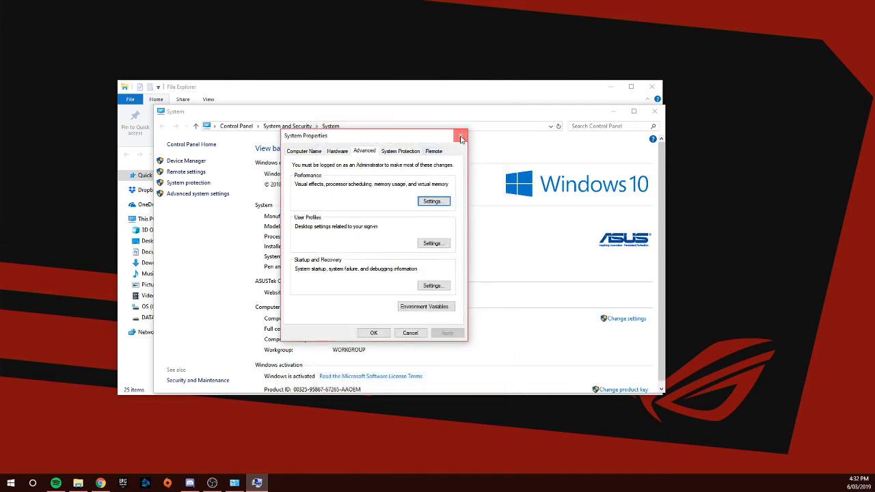
{"action": "left_click", "coordinate": [460, 137]}
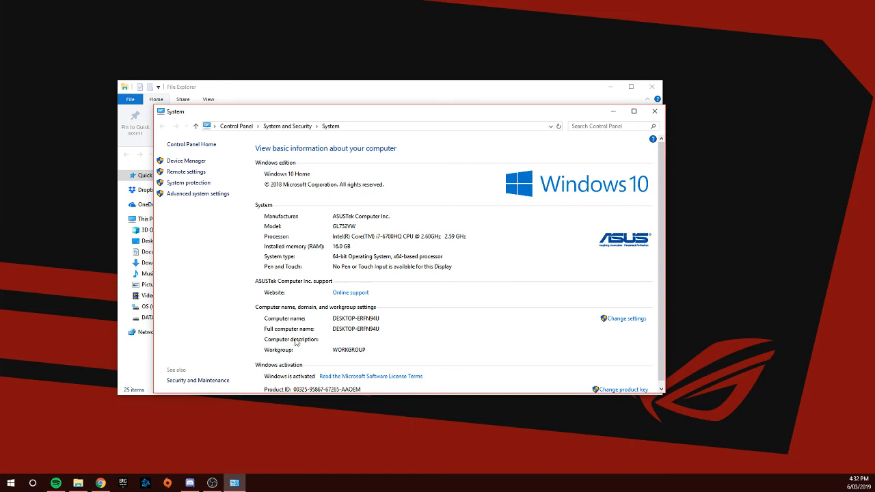
{"action": "mouse_move", "coordinate": [391, 298]}
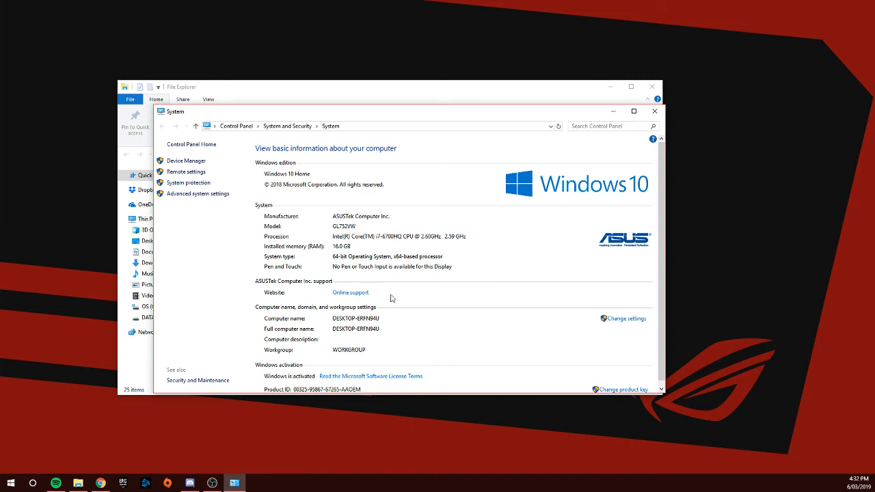
{"action": "mouse_move", "coordinate": [375, 200]}
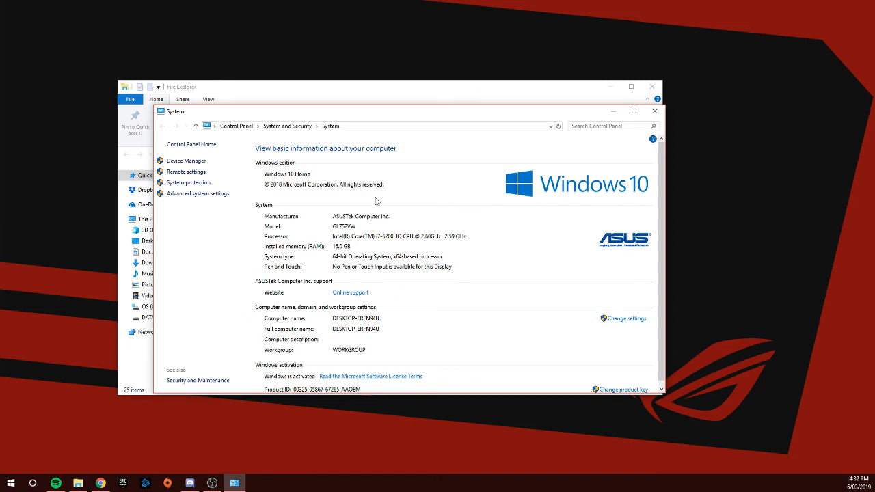
{"action": "mouse_move", "coordinate": [363, 335]}
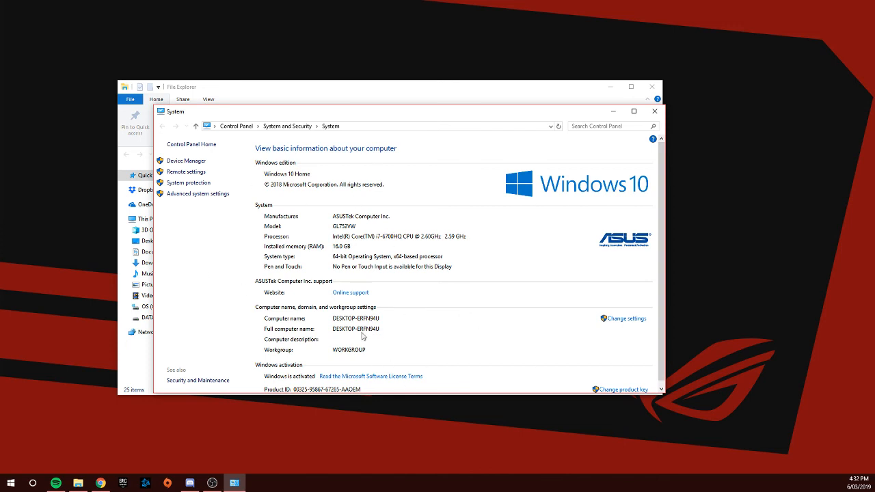
{"action": "mouse_move", "coordinate": [260, 184]}
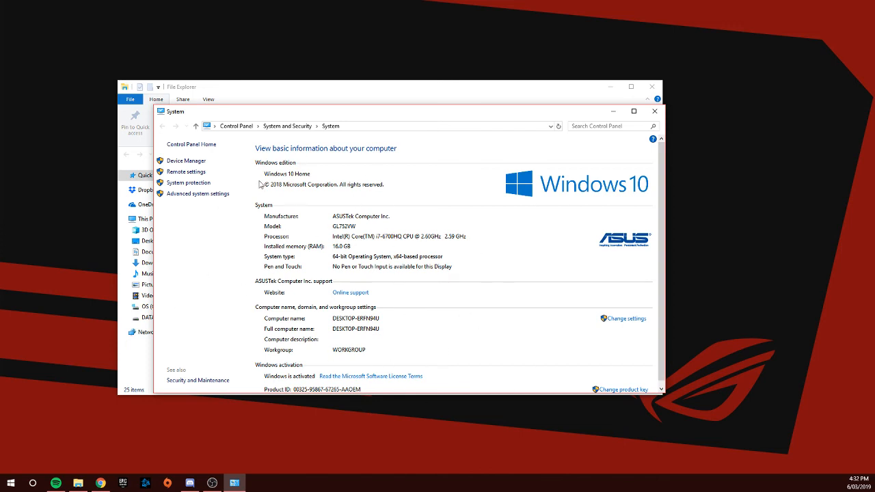
{"action": "mouse_move", "coordinate": [488, 239]}
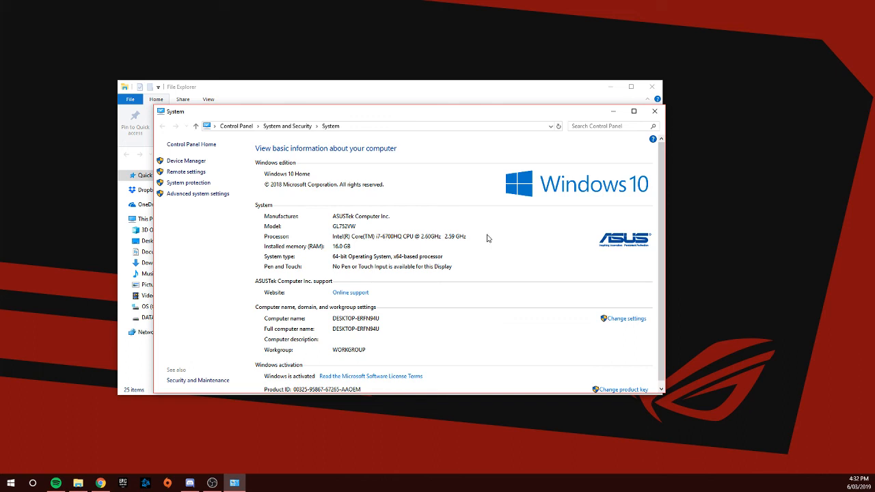
{"action": "mouse_move", "coordinate": [317, 179]}
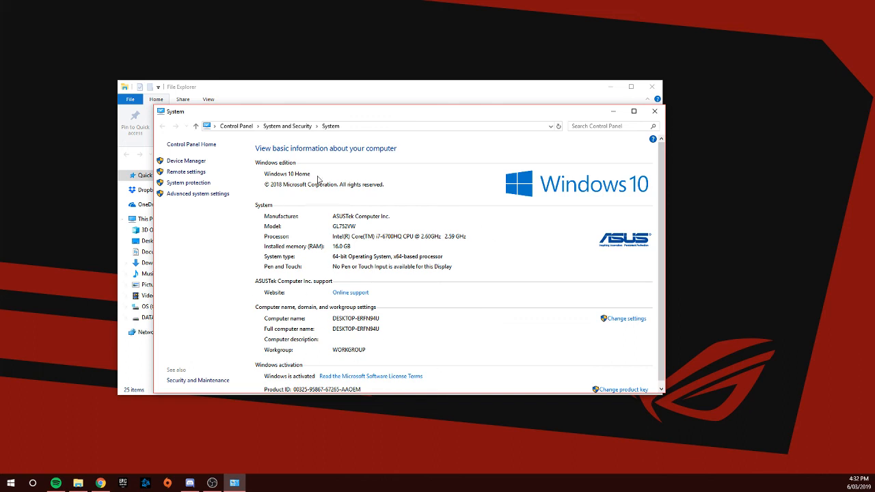
{"action": "mouse_move", "coordinate": [290, 355]}
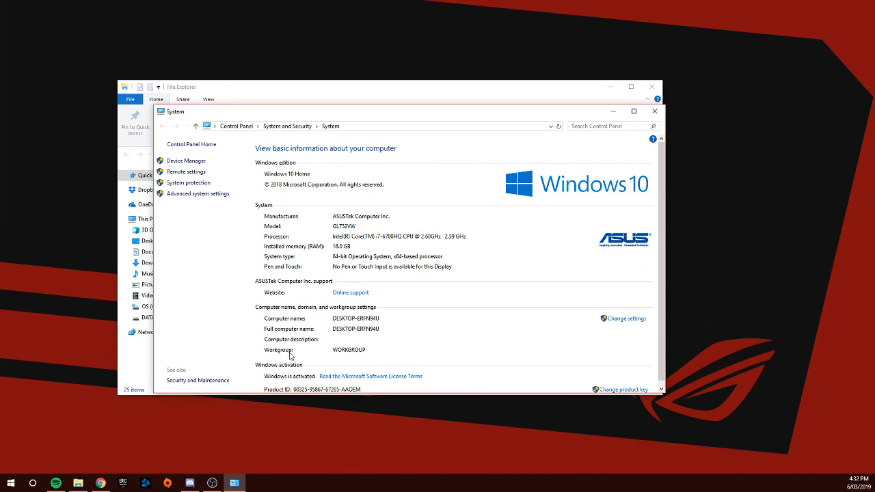
{"action": "mouse_move", "coordinate": [409, 357]}
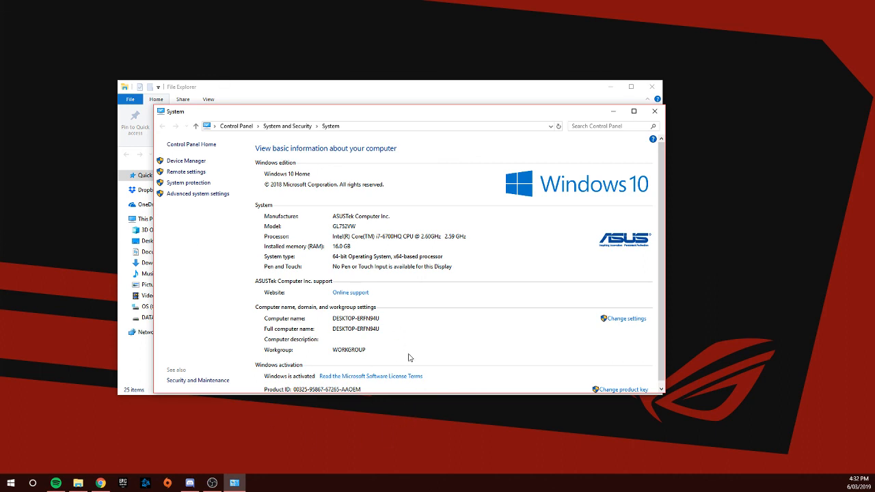
{"action": "mouse_move", "coordinate": [297, 81]}
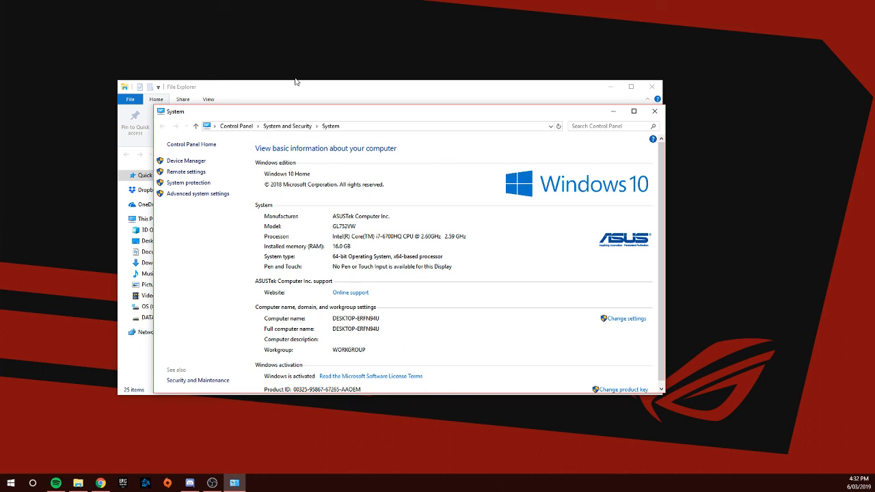
{"action": "mouse_move", "coordinate": [315, 253]}
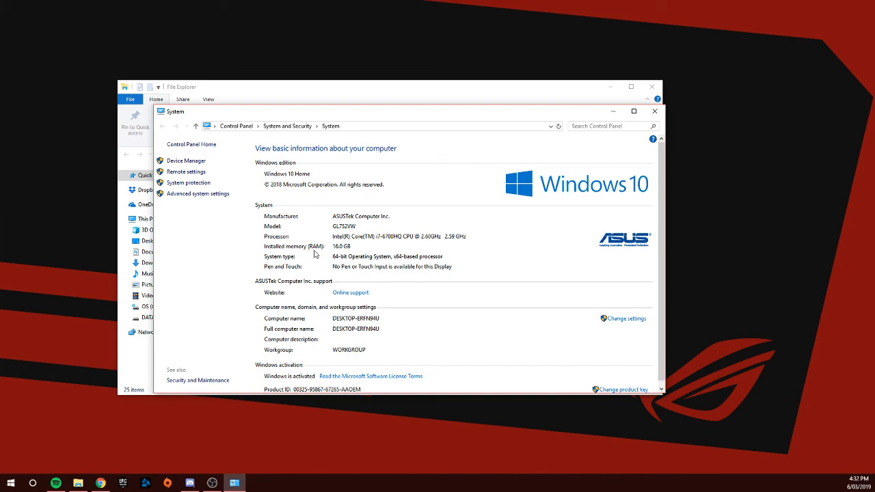